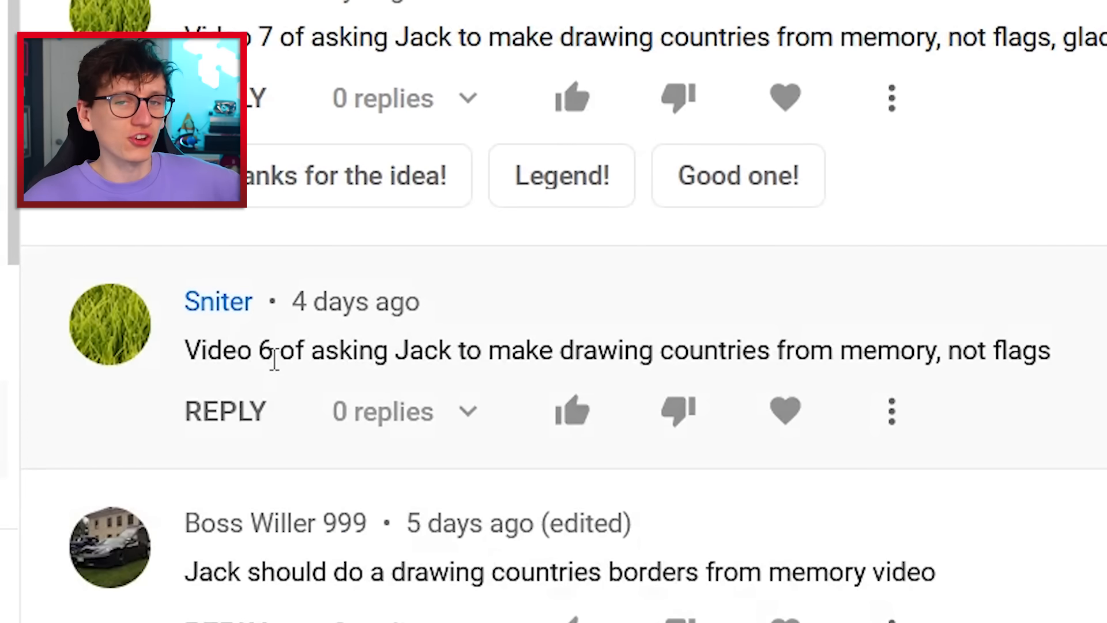
mouse_move(251, 322)
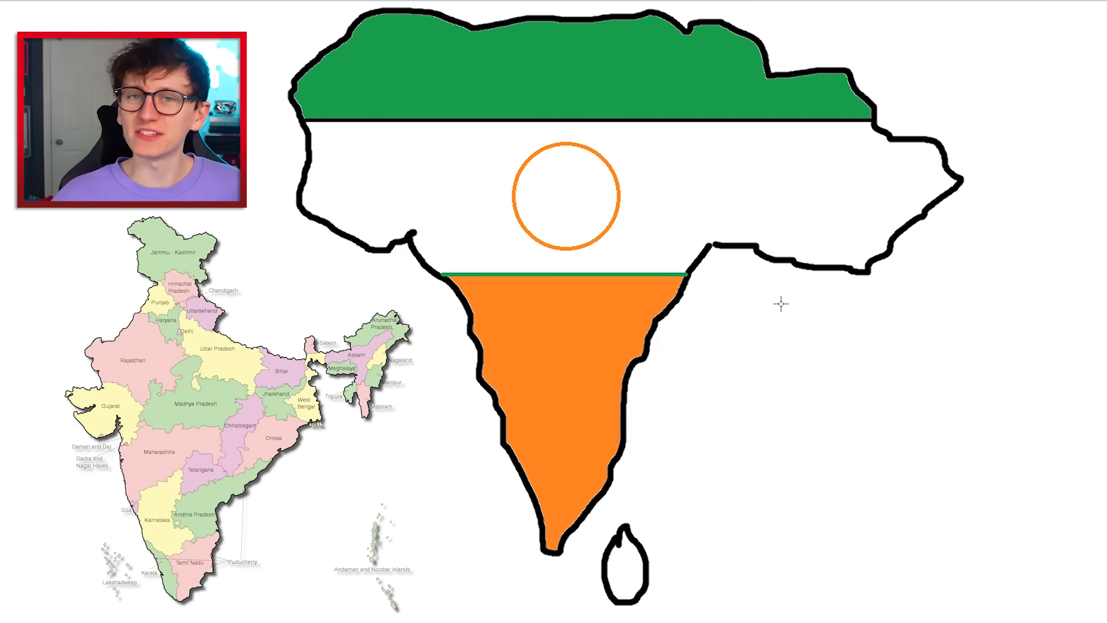
mouse_move(762, 278)
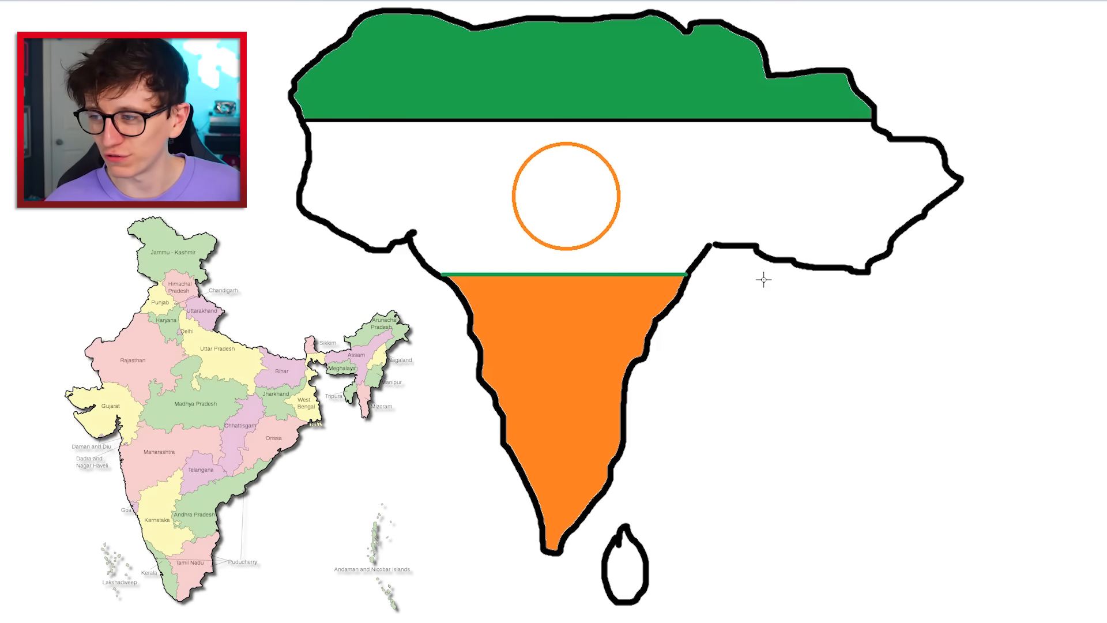
mouse_move(539, 282)
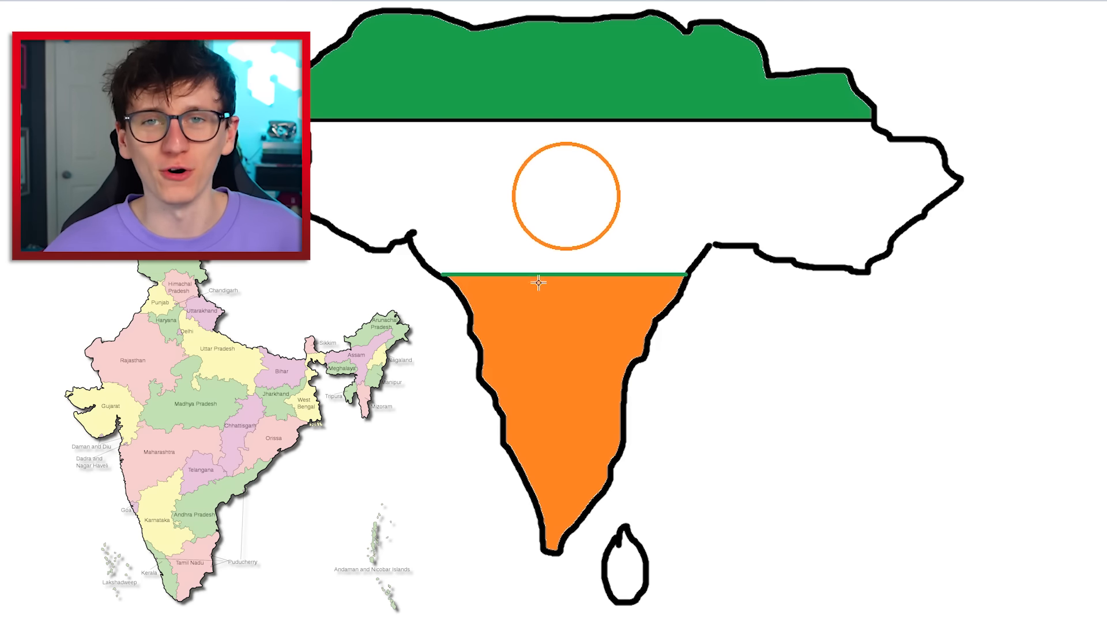
Swap the India drawing's bands to orange on top and green below
click(539, 71)
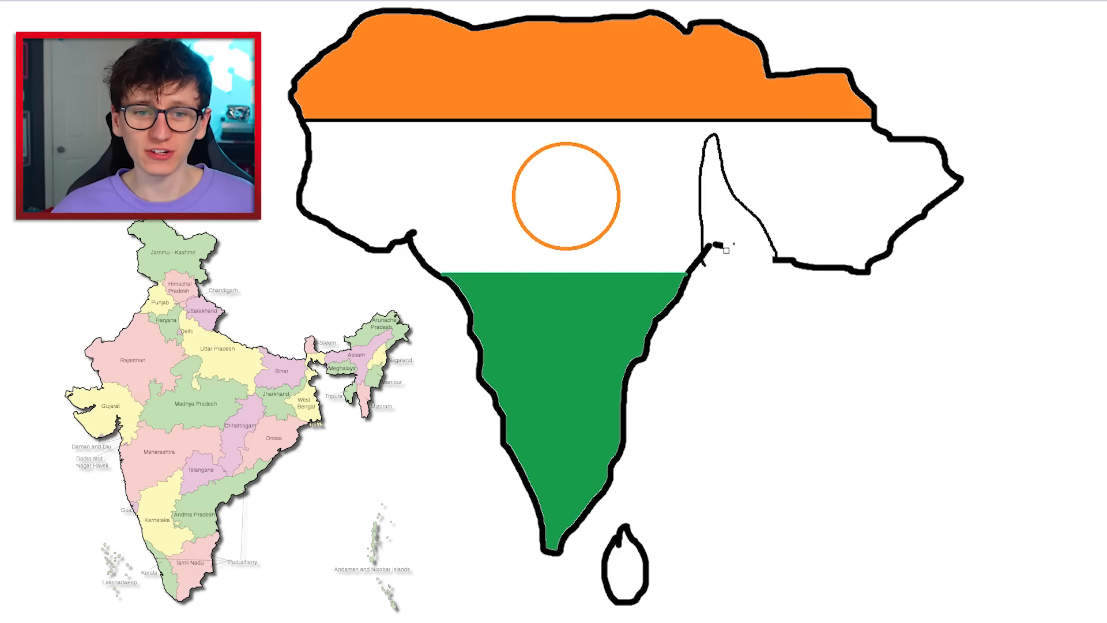
mouse_move(379, 68)
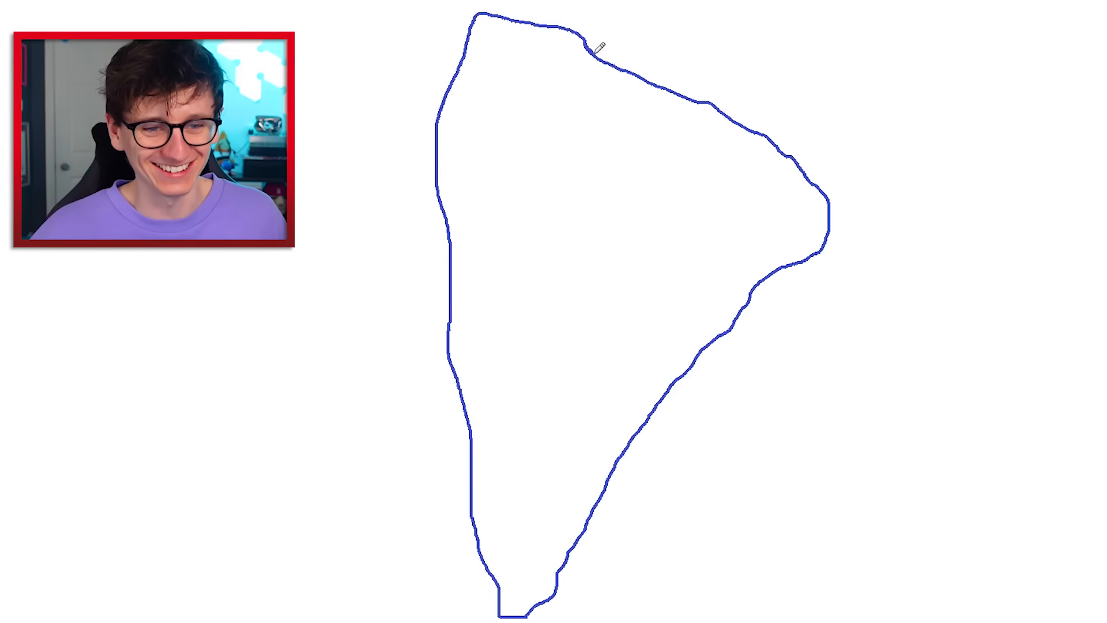
mouse_move(516, 562)
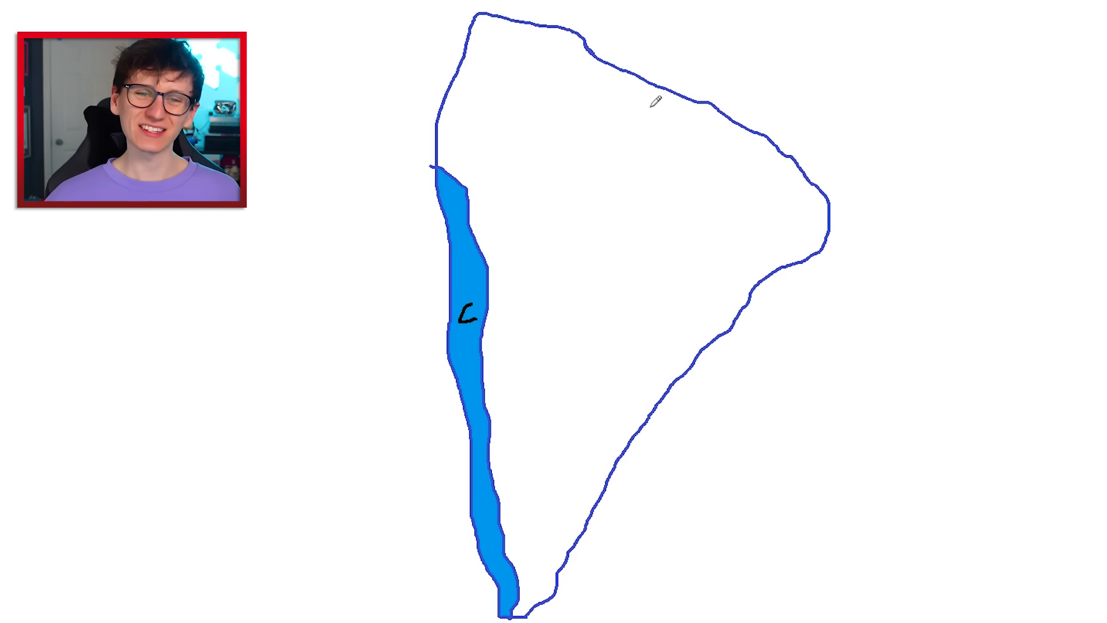
mouse_move(799, 217)
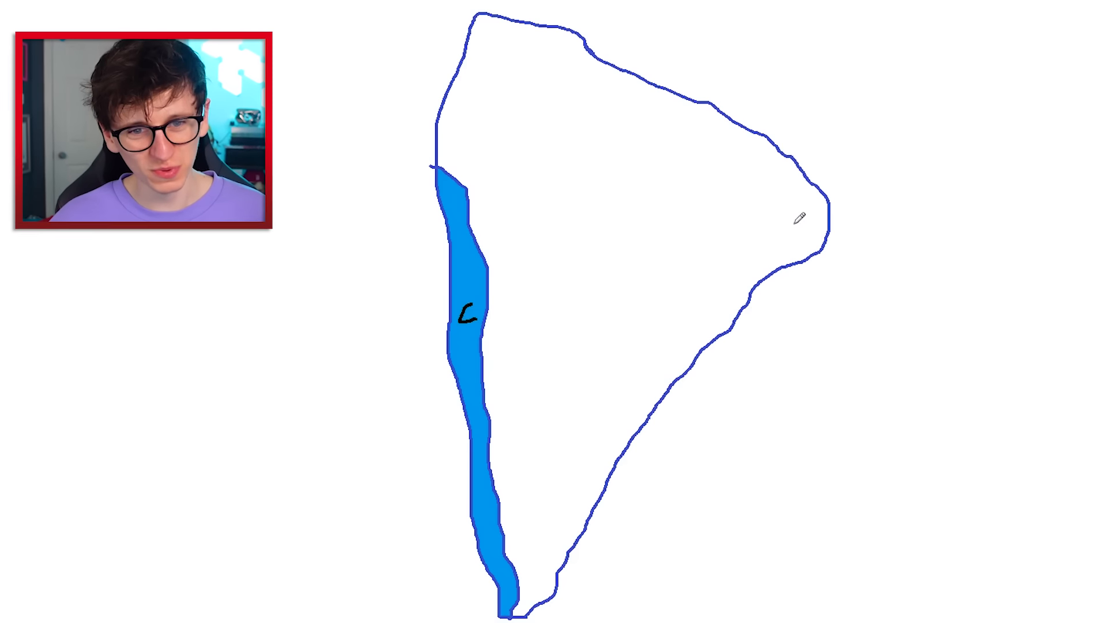
mouse_move(805, 254)
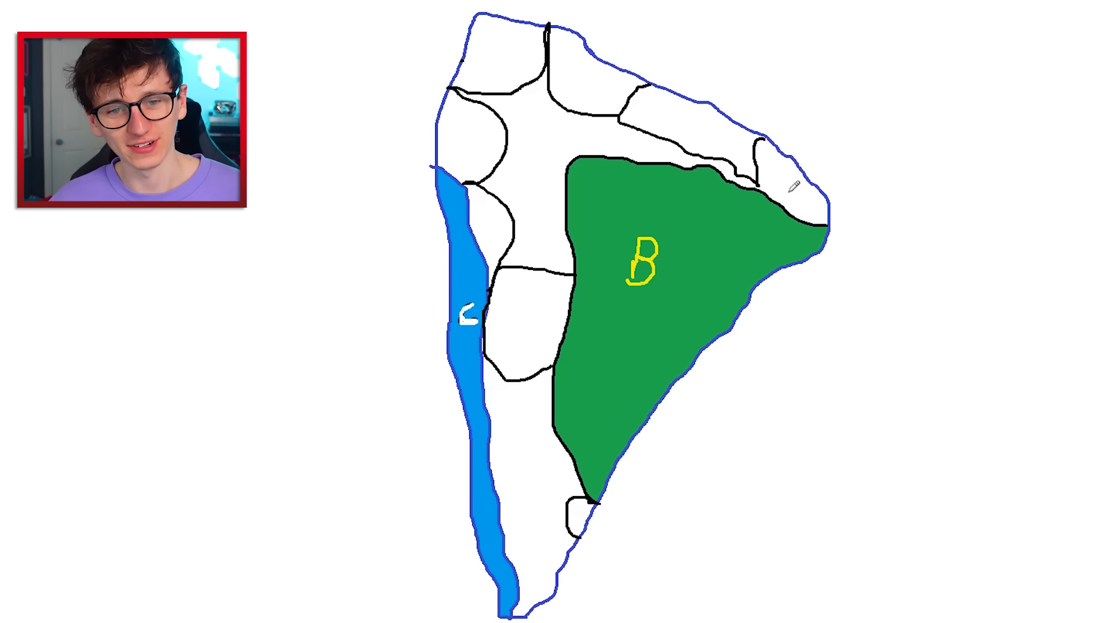
Fill the top-left South American country with yellow
click(526, 459)
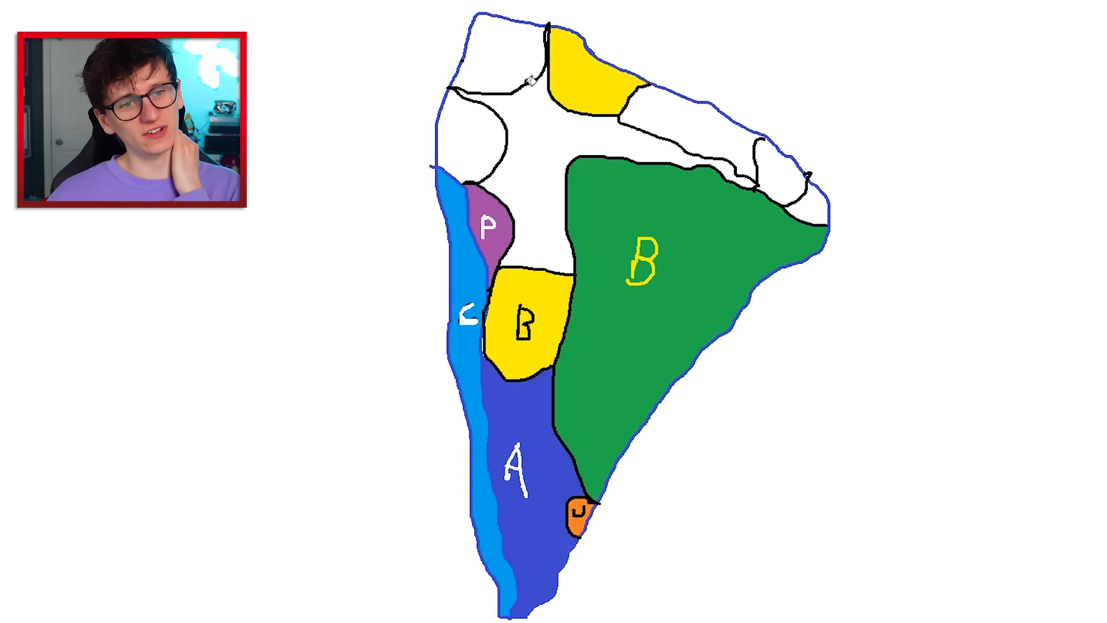
click(492, 78)
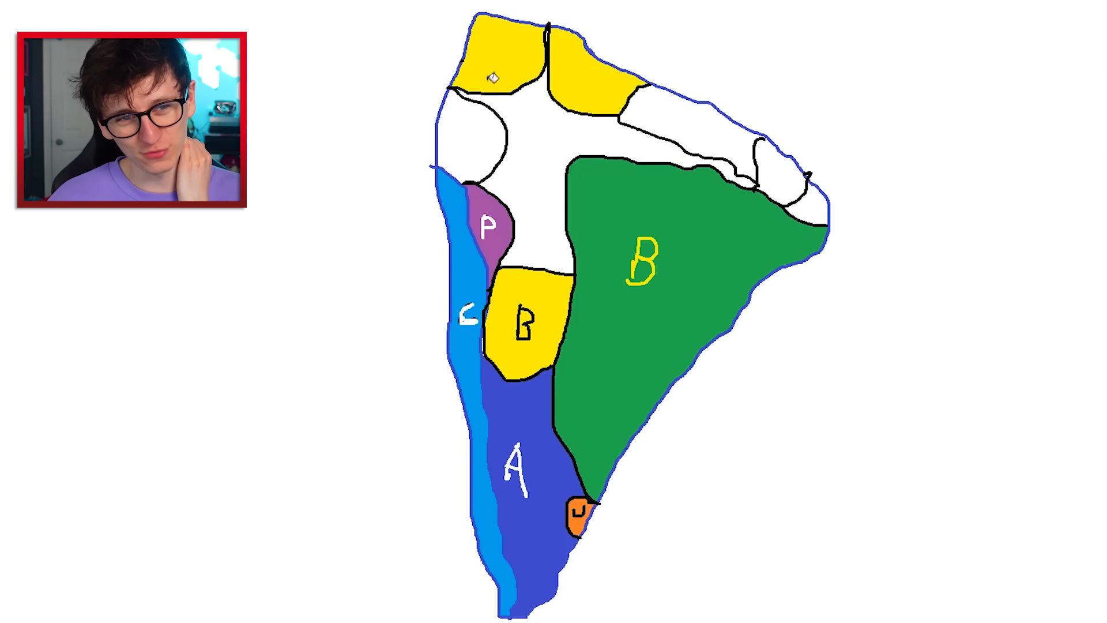
click(473, 123)
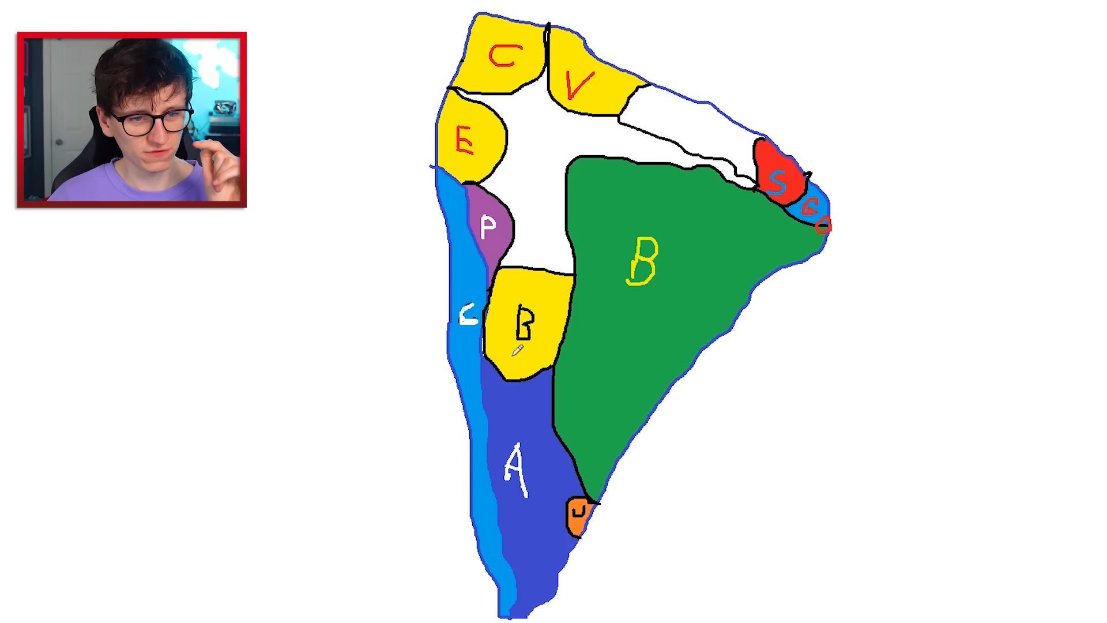
mouse_move(819, 157)
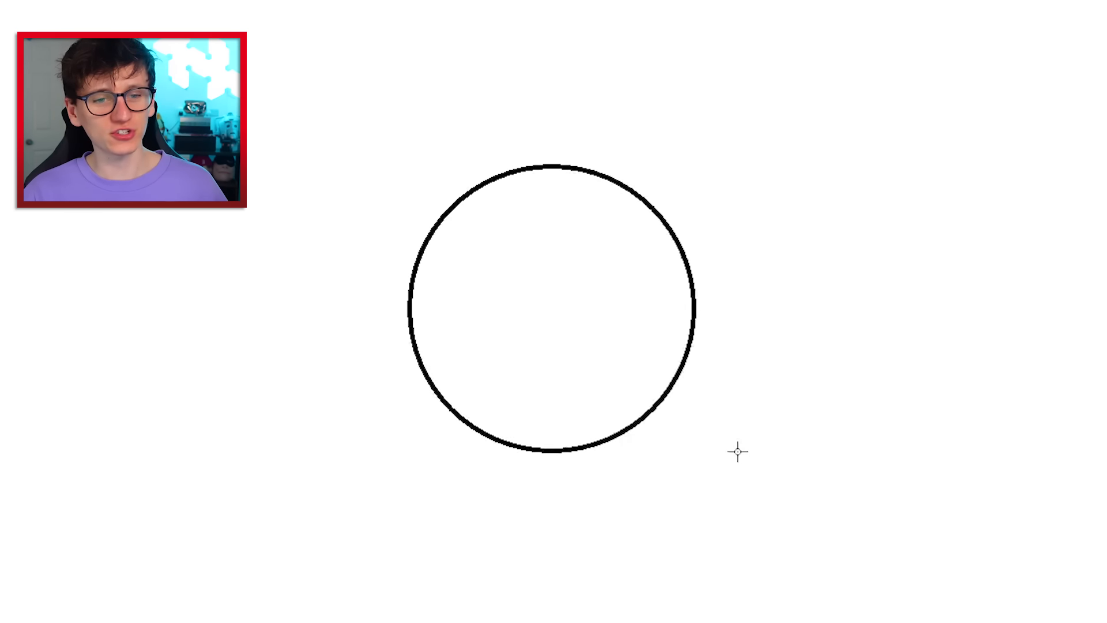
Draw a plain black circle outline in the middle of the blank canvas
click(551, 310)
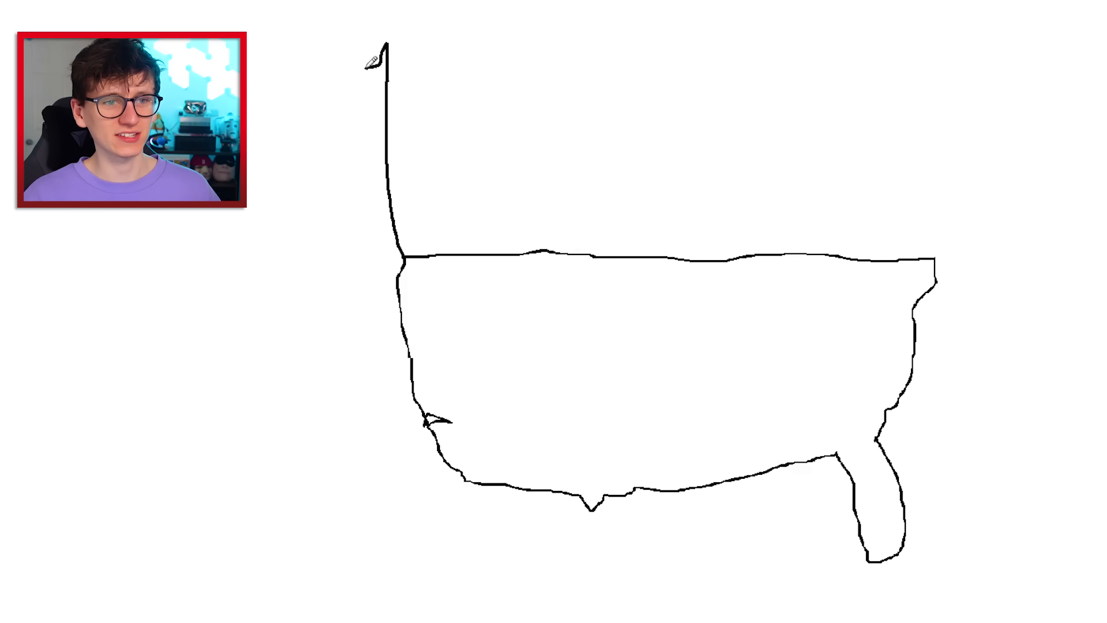
Sketch a freehand stroke of the USA border in the upper-left of the canvas
drag(381, 46, 254, 110)
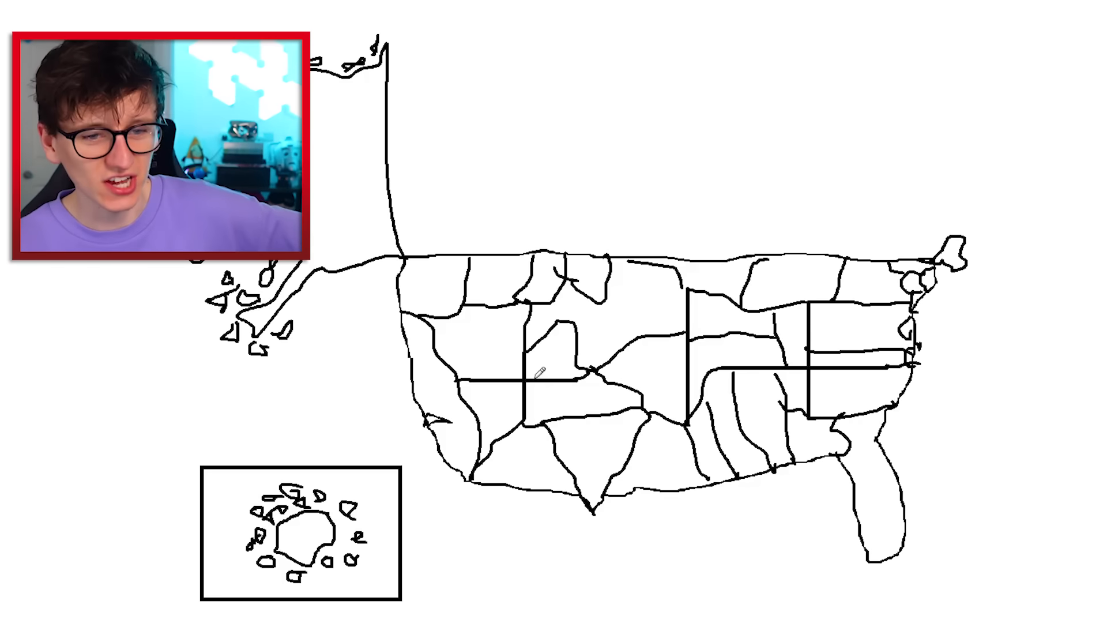
mouse_move(982, 355)
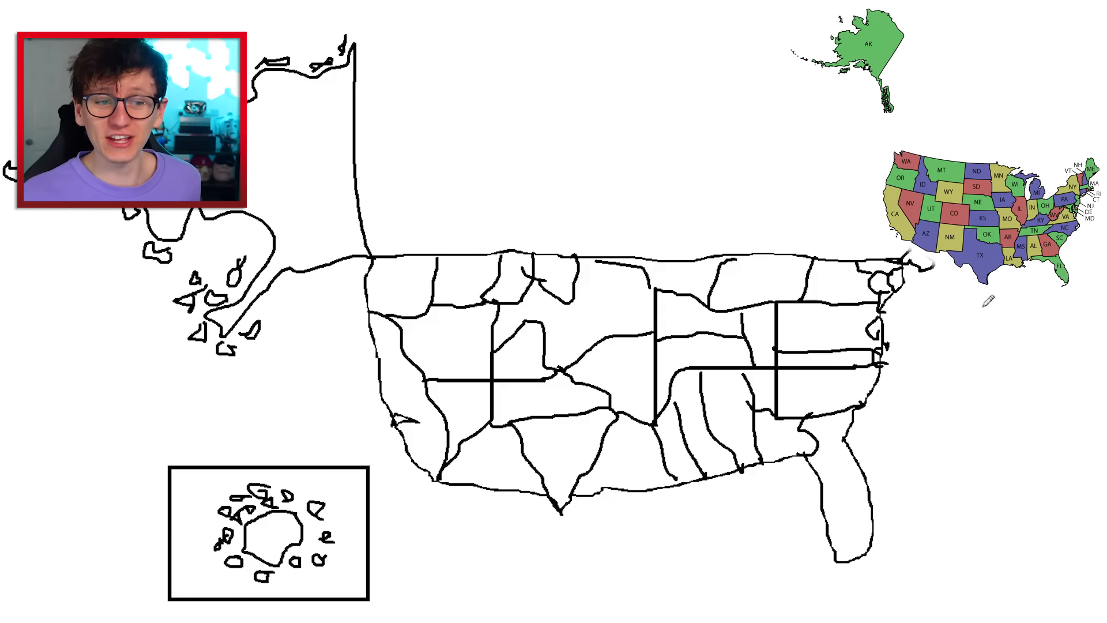
Move the pasted US states reference map toward the right of the canvas
drag(455, 184, 385, 243)
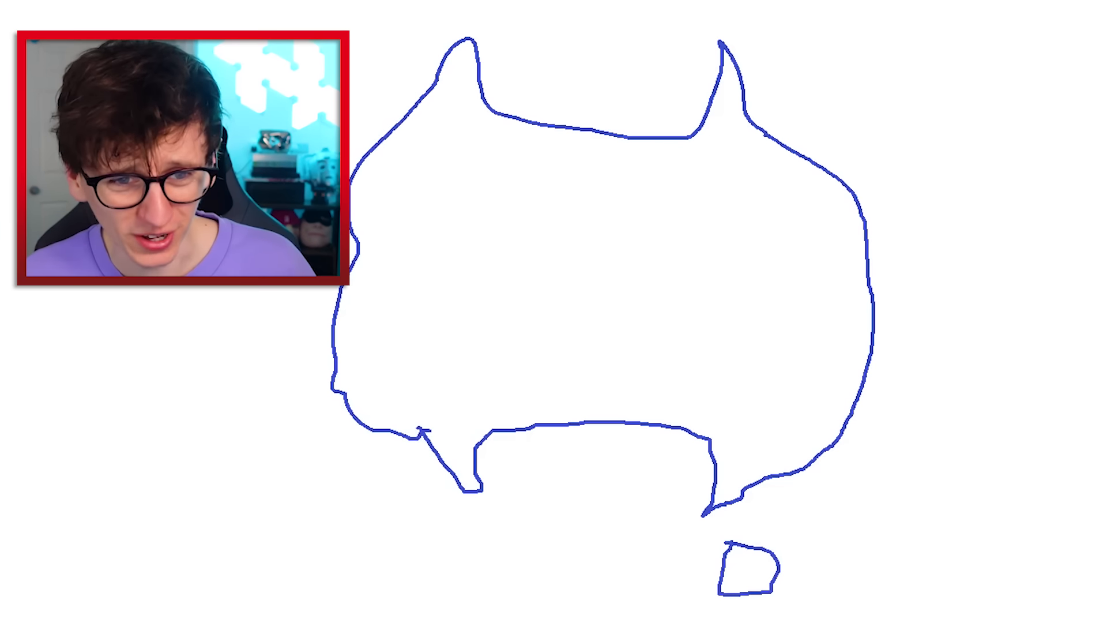
Fill the Australia mainland outline with solid blue
click(679, 250)
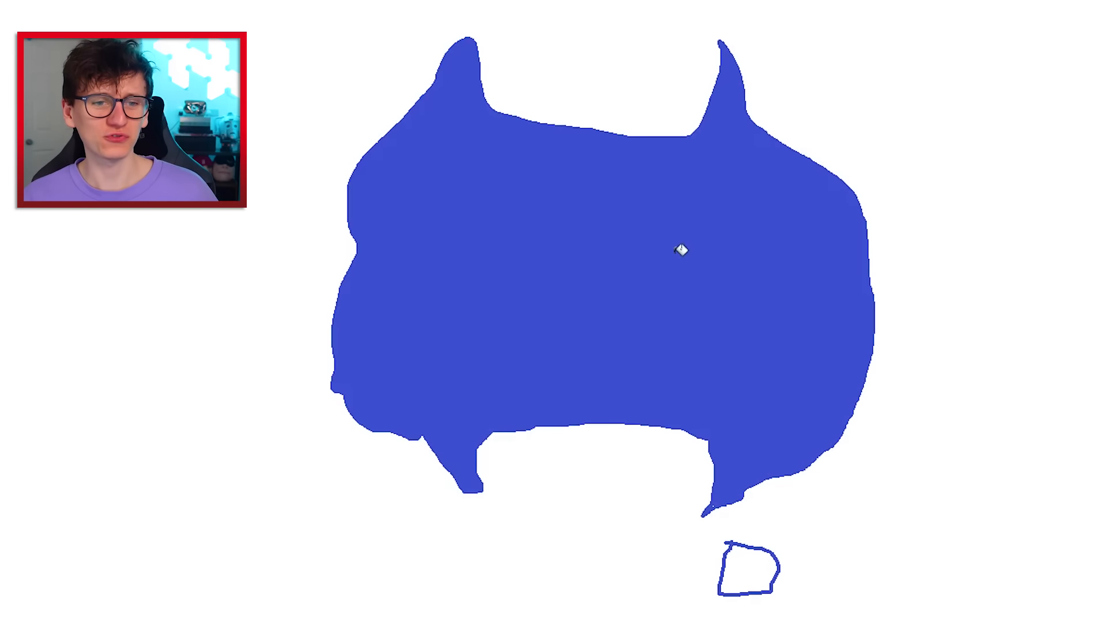
mouse_move(681, 249)
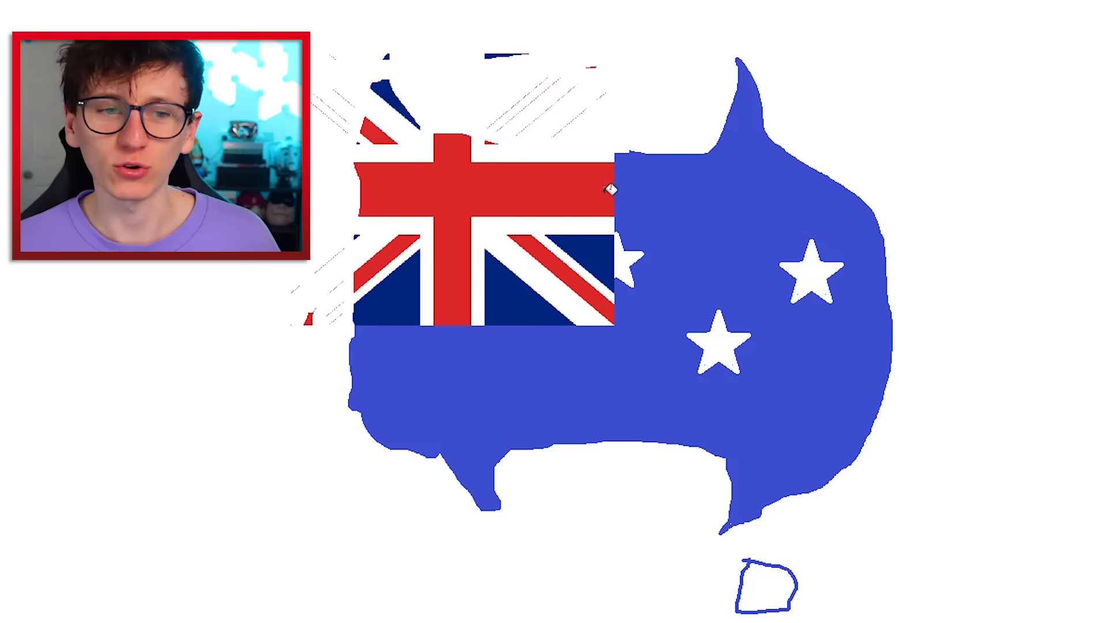
mouse_move(333, 59)
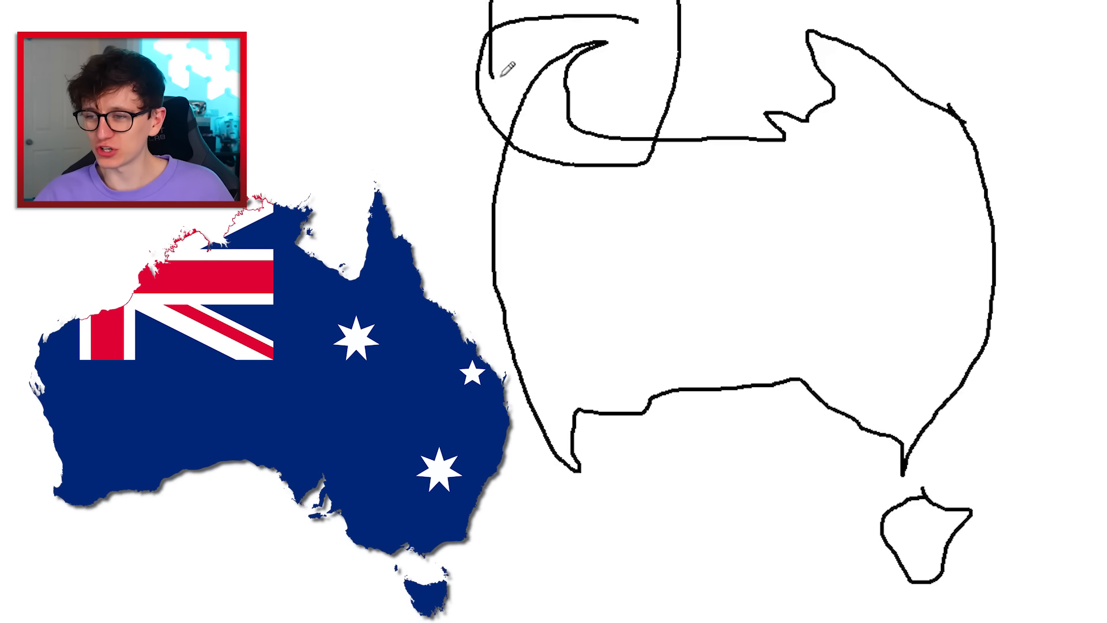
mouse_move(806, 92)
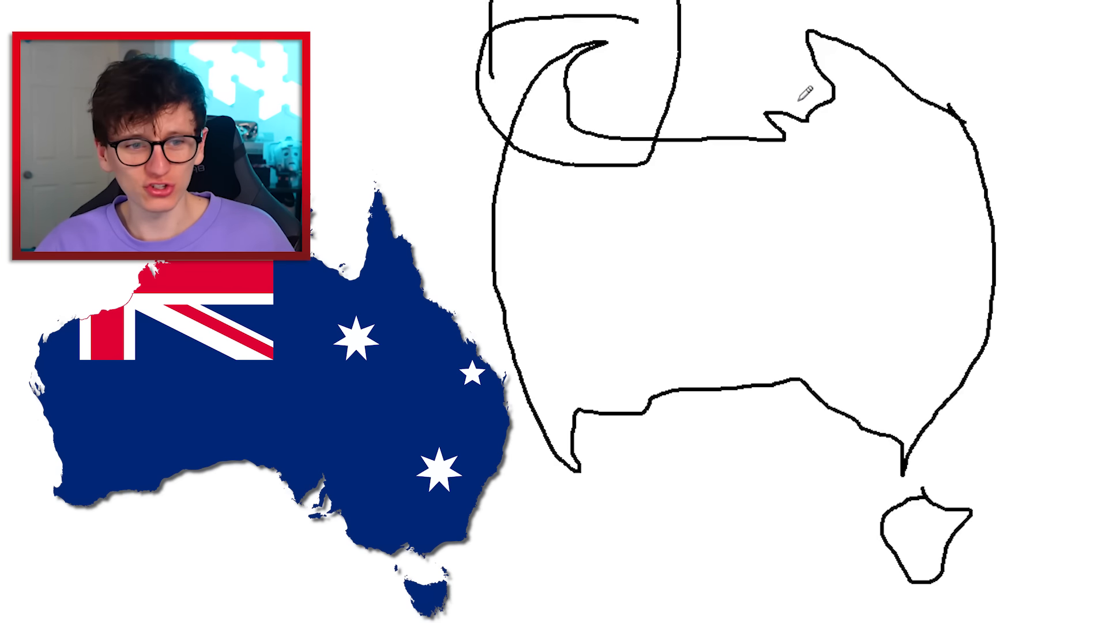